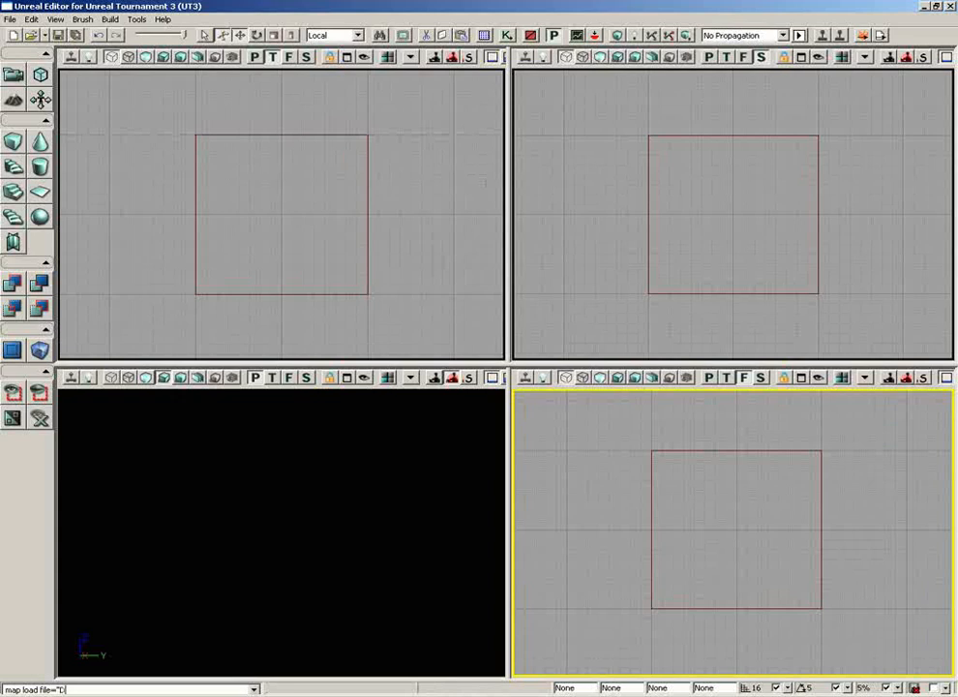
Load the DM-Intro-Room map with a map load command in the console bar
type("DM-I")
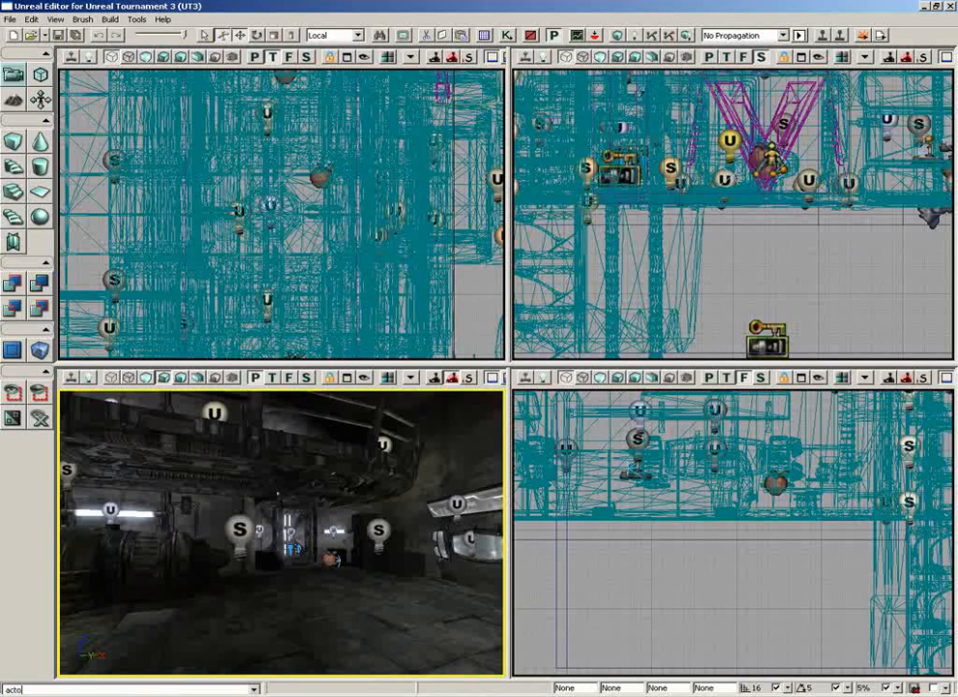
Run 'actor select all' then 'actor select none' from the console bar
type("r select none")
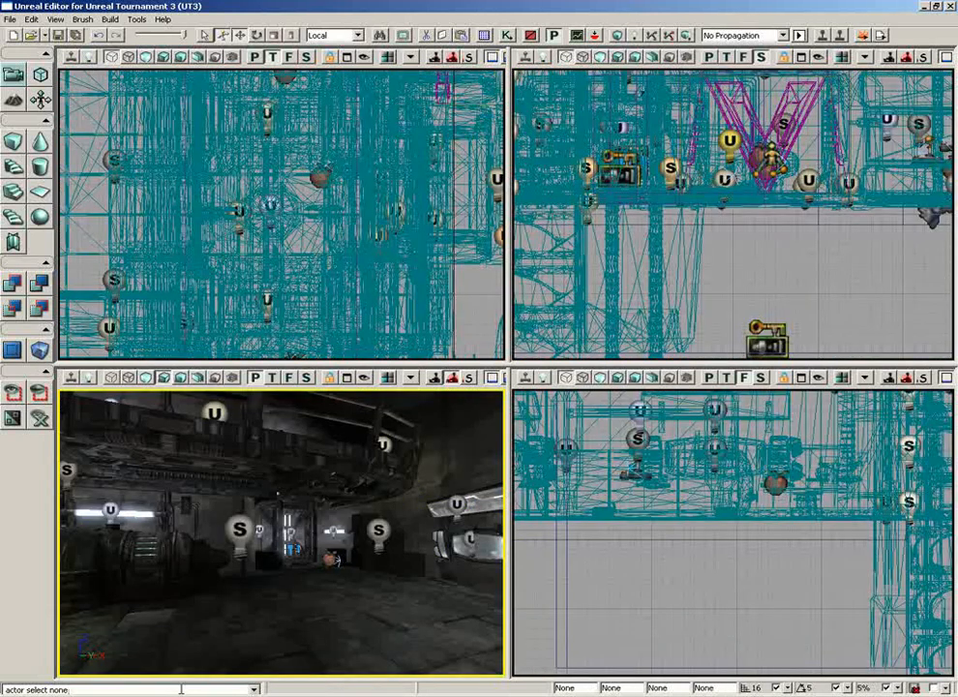
mouse_move(391, 68)
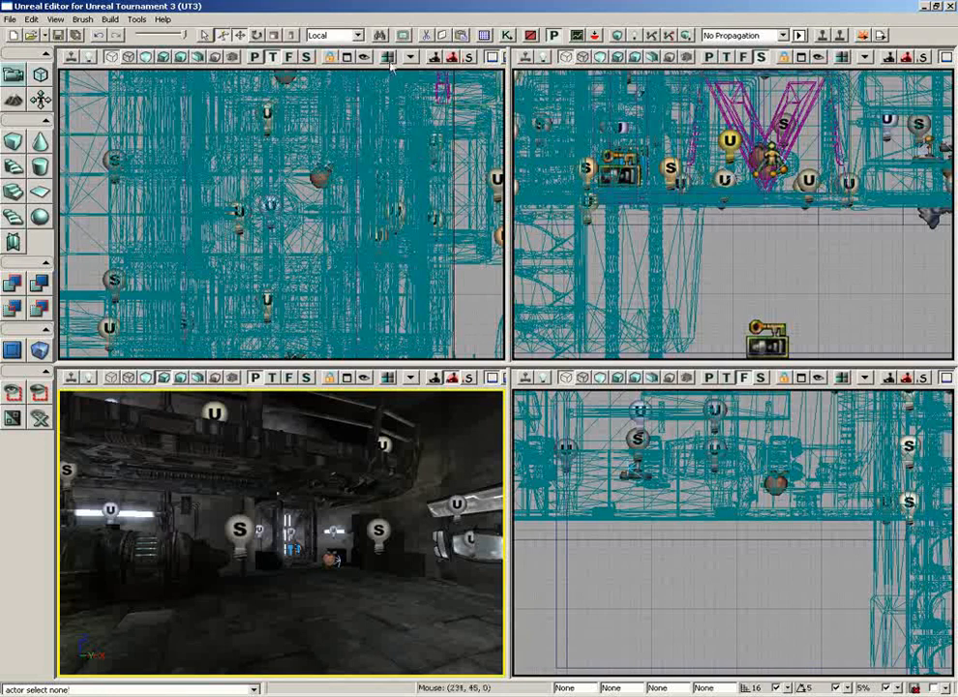
mouse_move(484, 35)
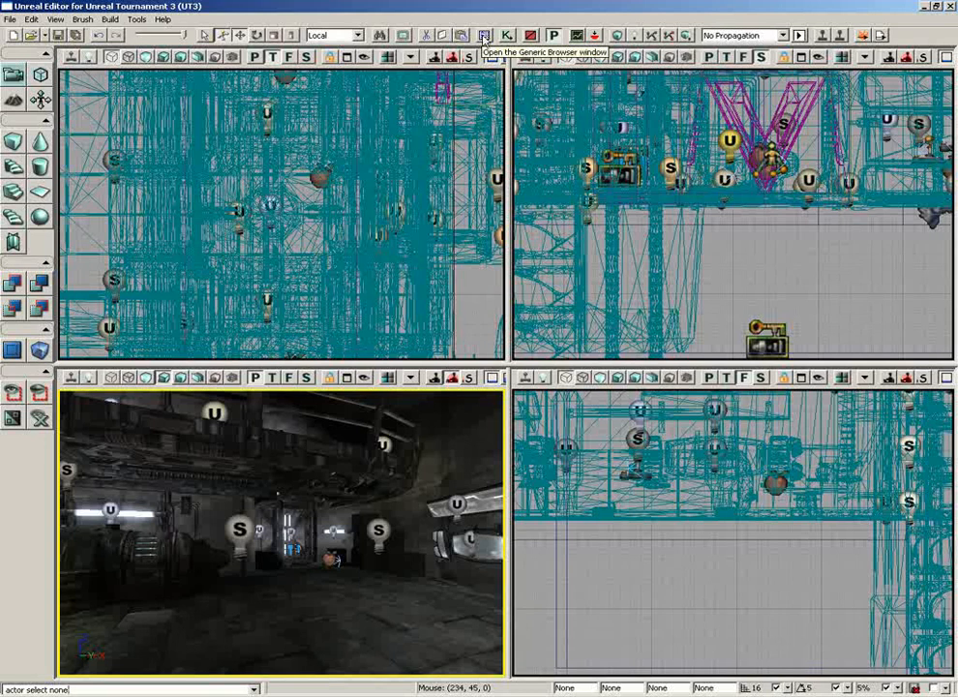
Show the Generic Browser Log listing the executed map load and select commands
left_click(484, 35)
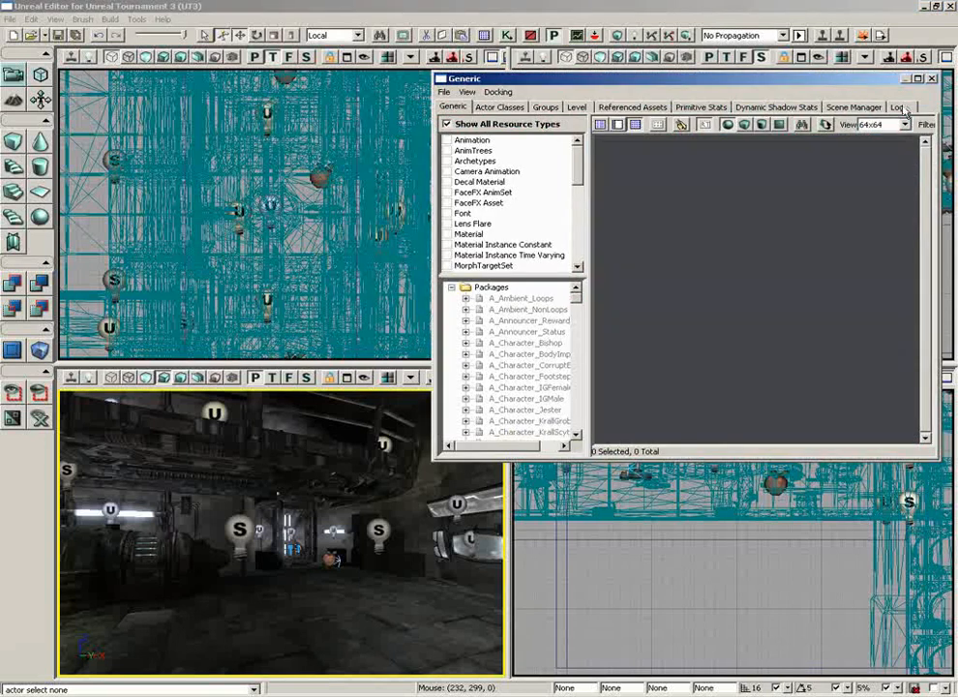
left_click(895, 107)
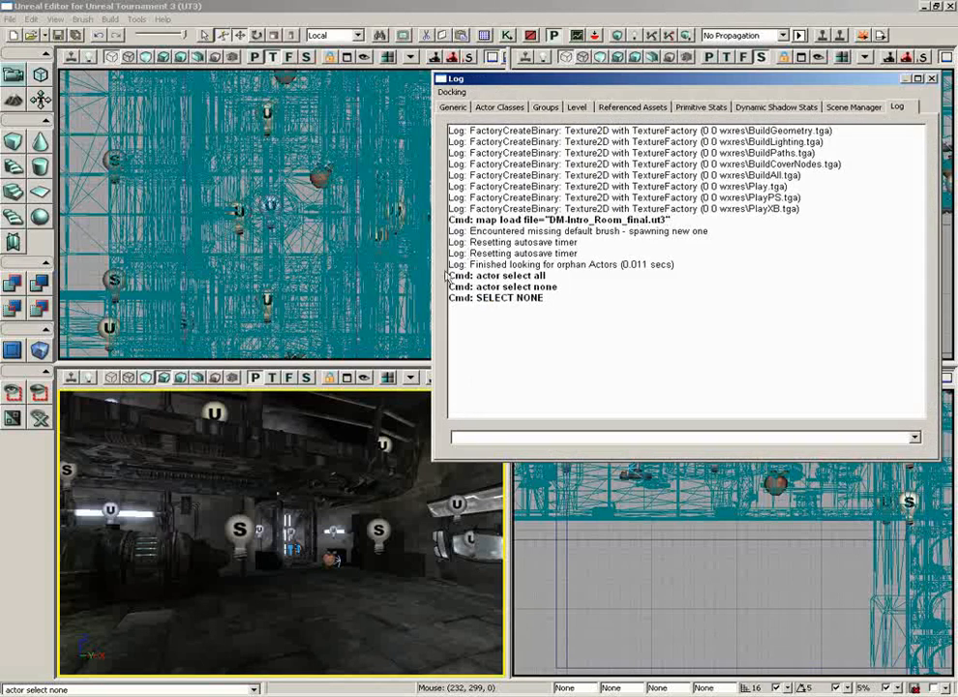
mouse_move(557, 301)
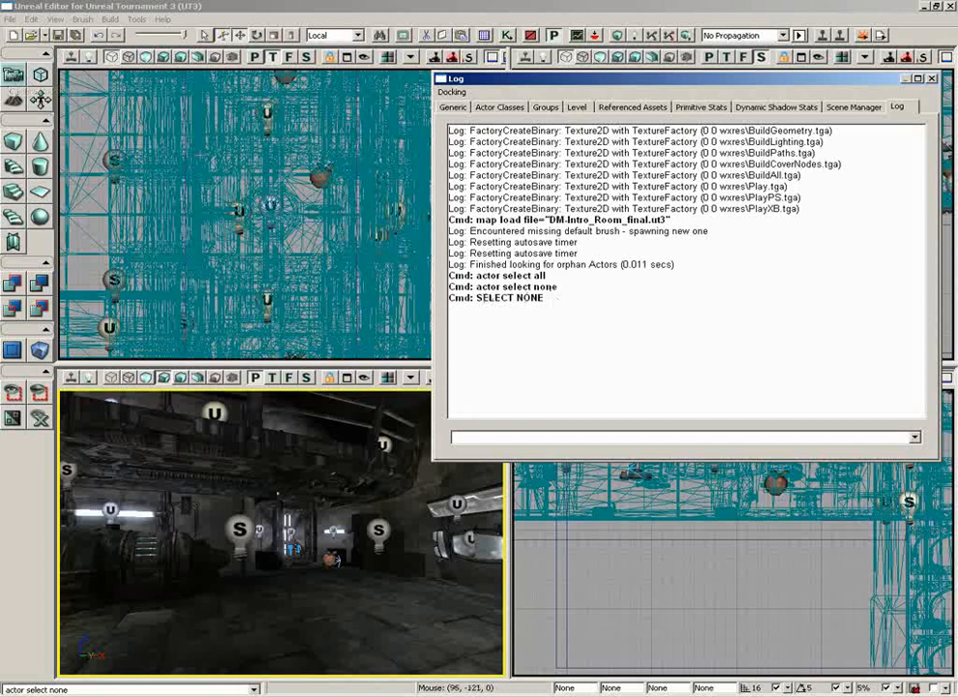
mouse_move(519, 317)
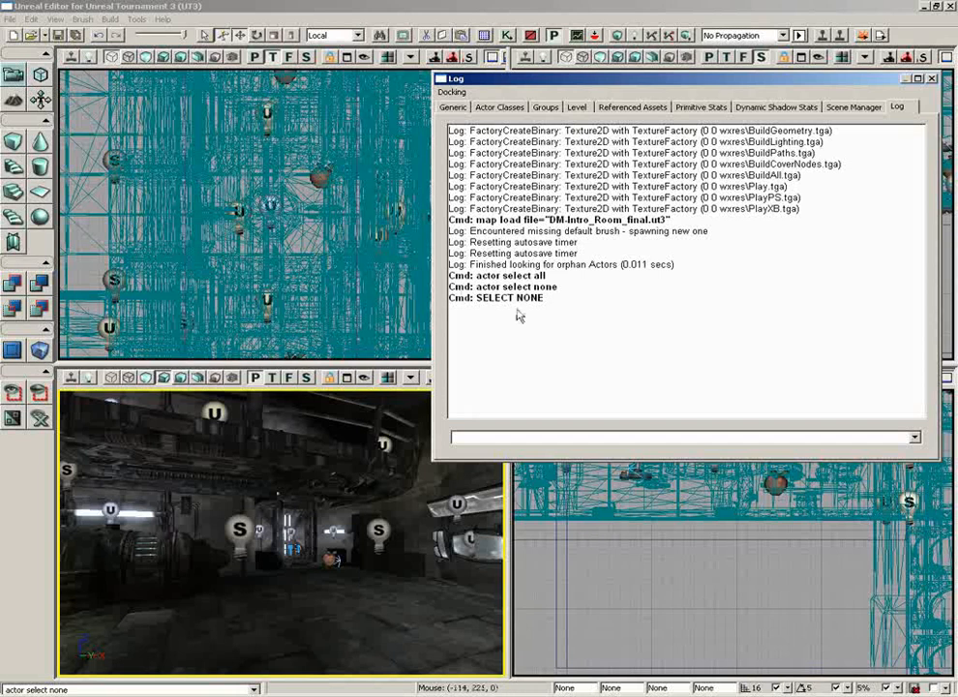
mouse_move(519, 315)
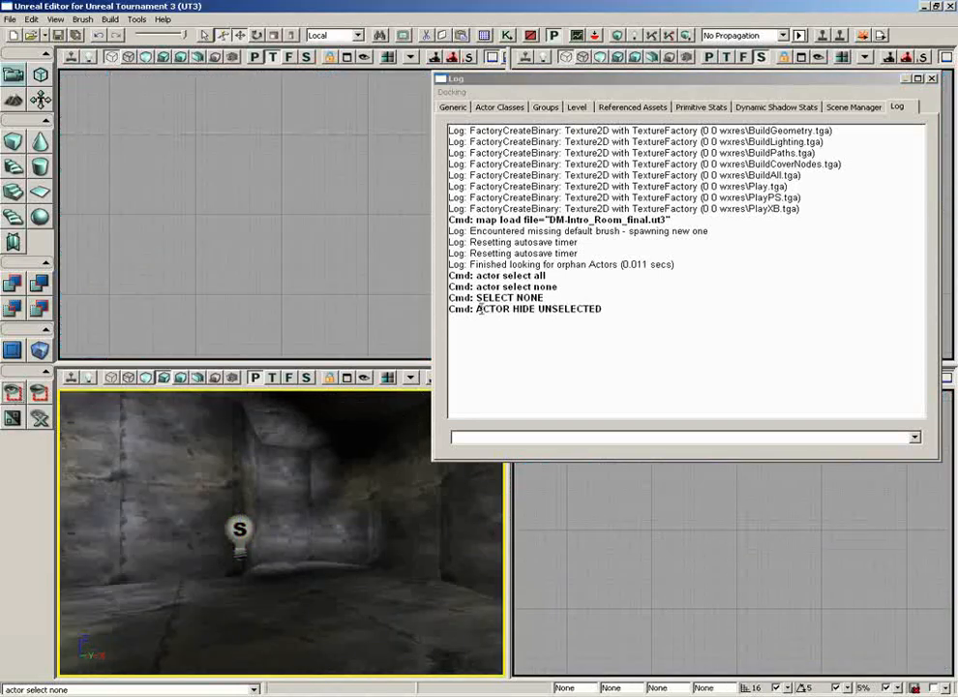
mouse_move(492, 318)
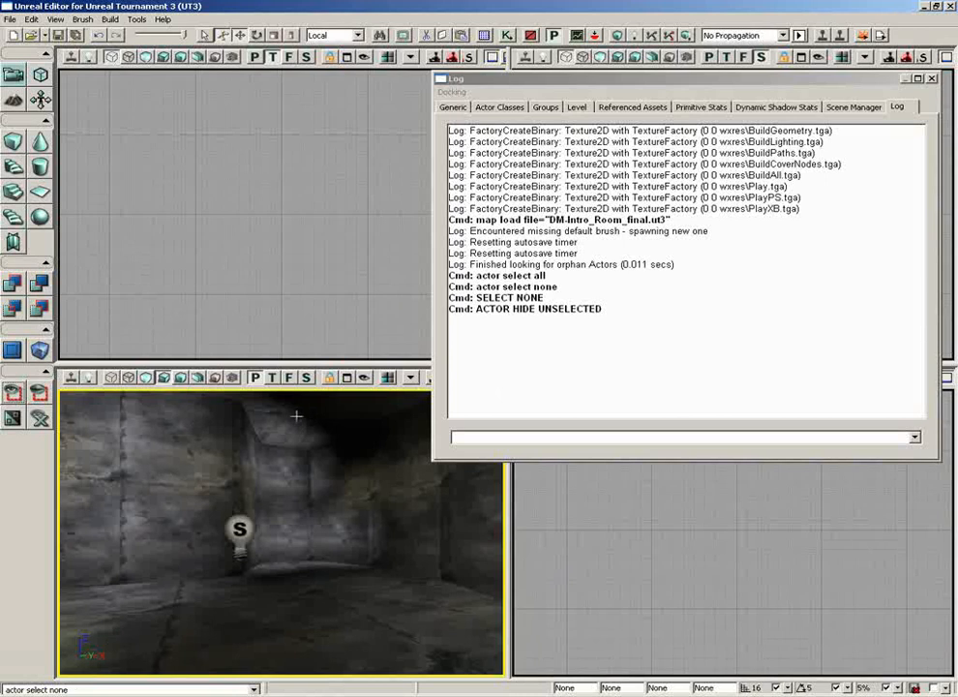
mouse_move(515, 329)
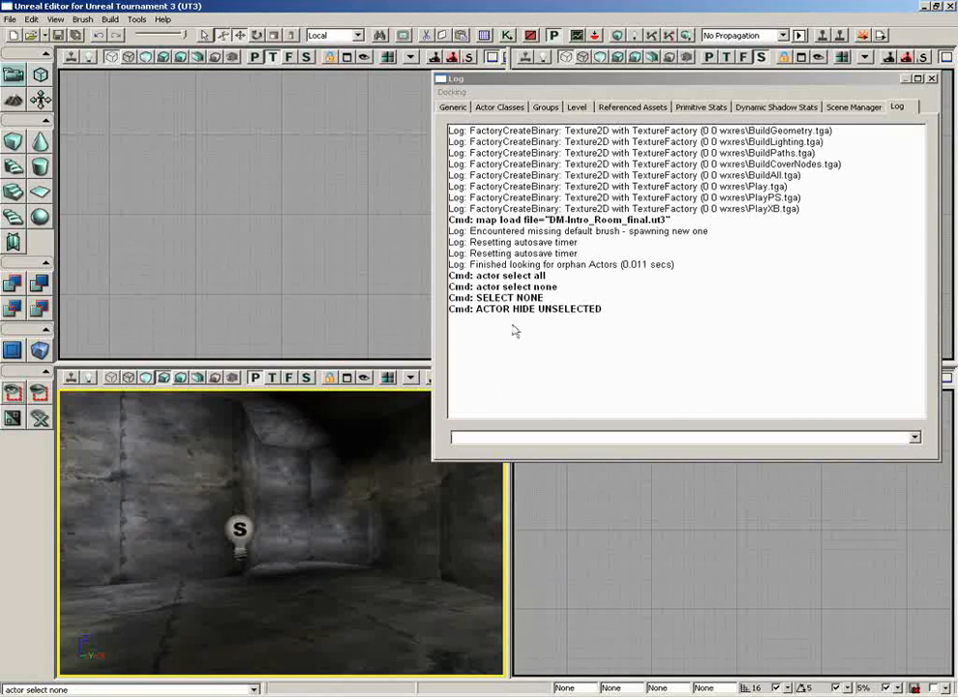
Select the remaining point light and show the Brush menu's operations list
left_click(240, 530)
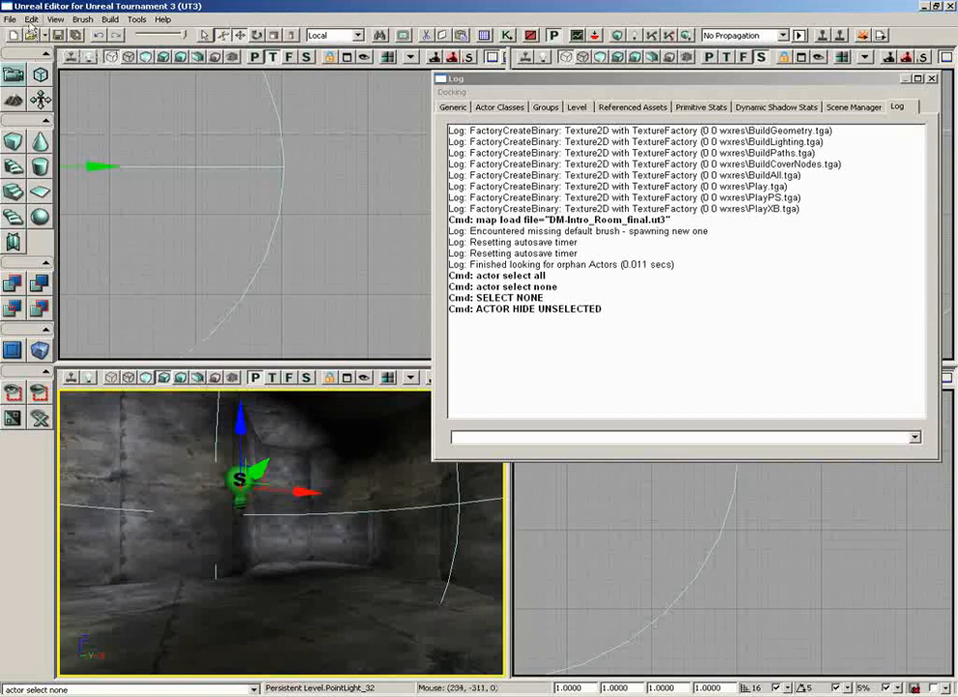
left_click(81, 19)
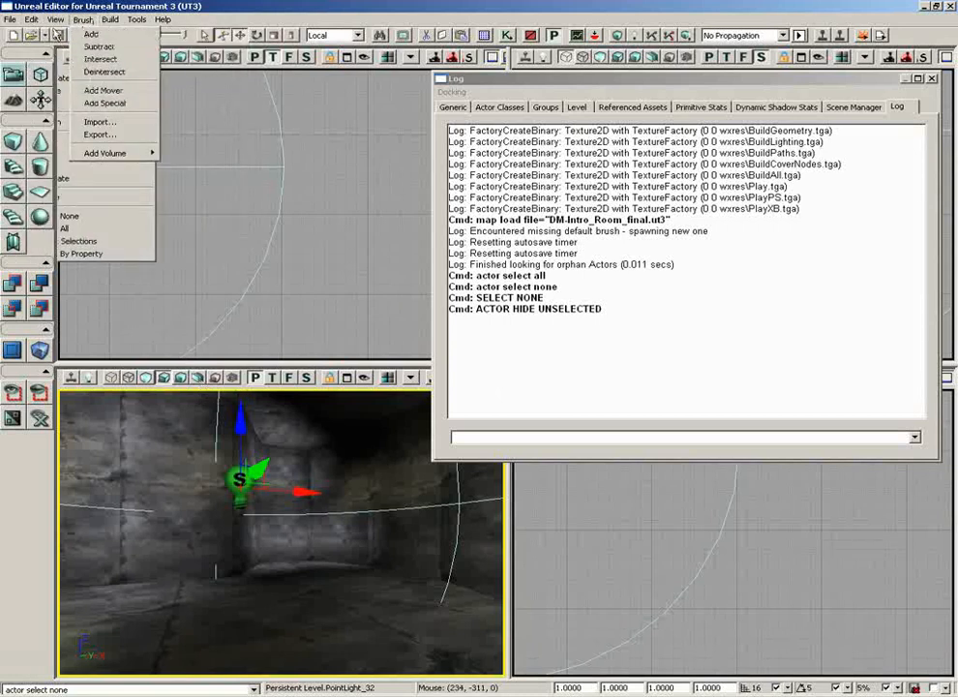